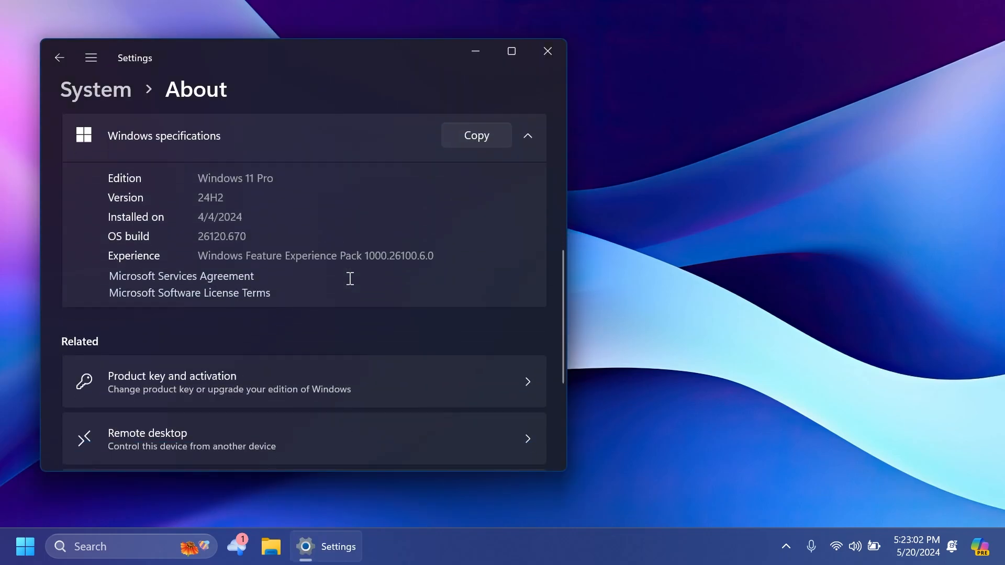
pyautogui.moveTo(234, 250)
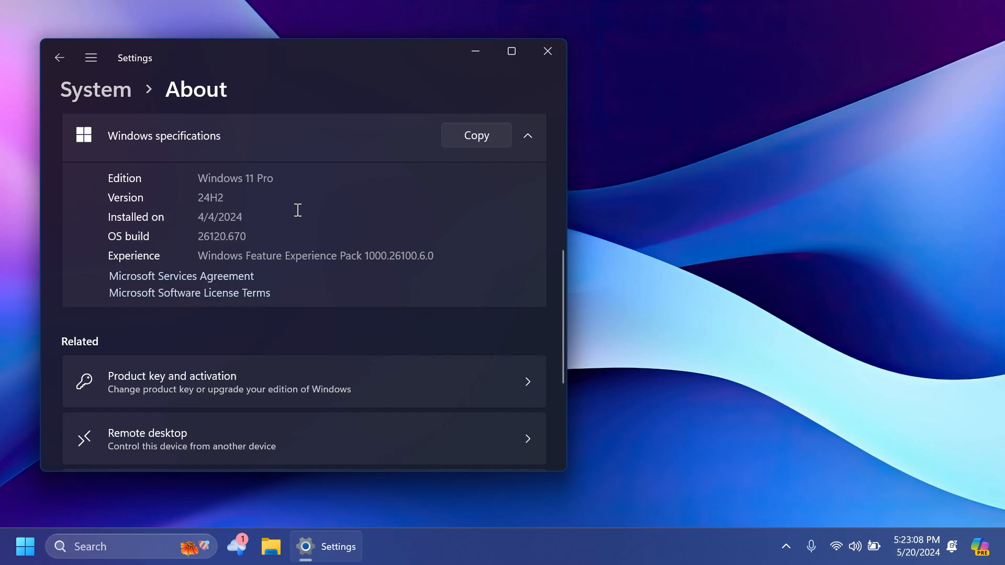
pyautogui.moveTo(548, 51)
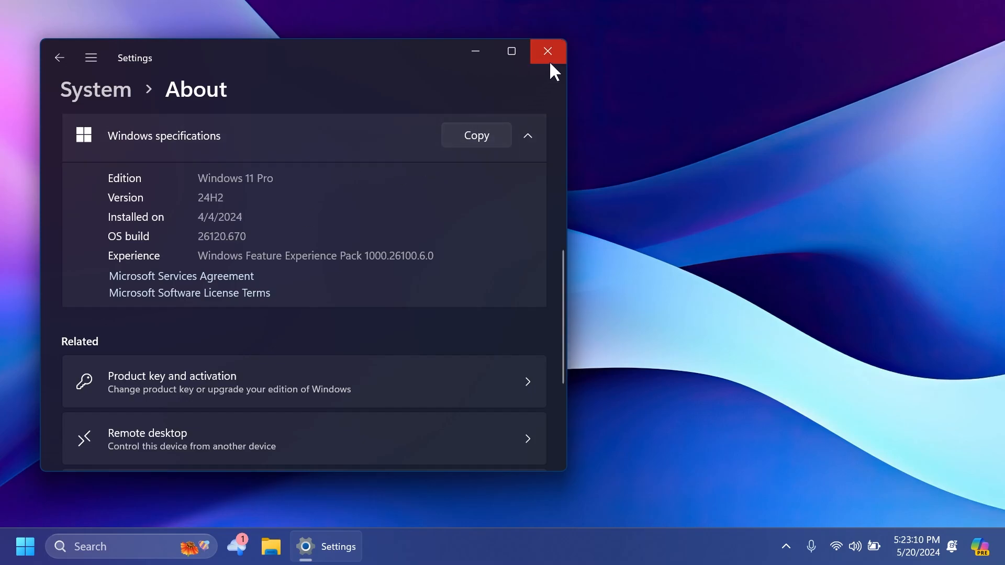
# Close Settings, launch Snipping Tool and show its settings page with version 11.2404.39.0
pyautogui.click(548, 50)
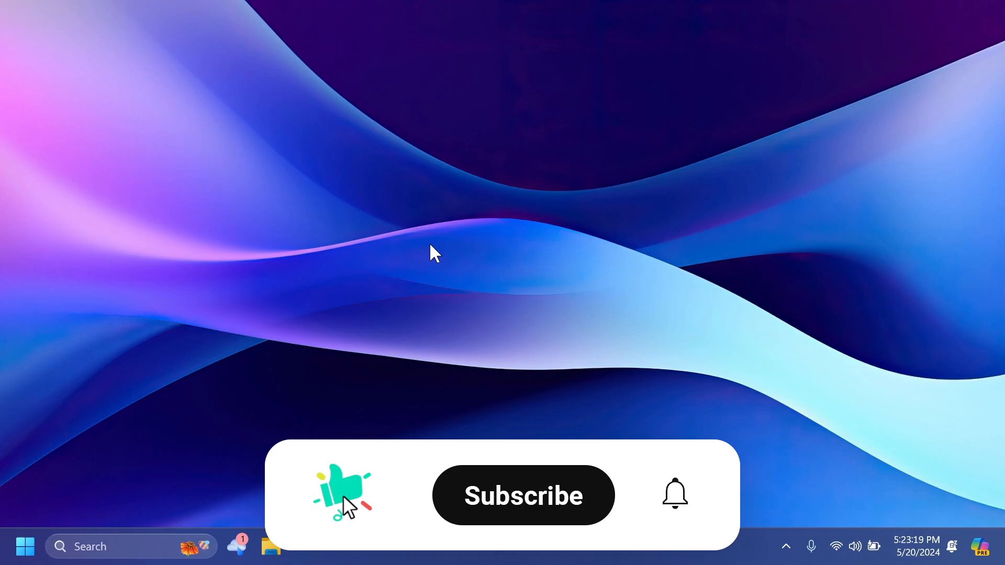
pyautogui.click(524, 495)
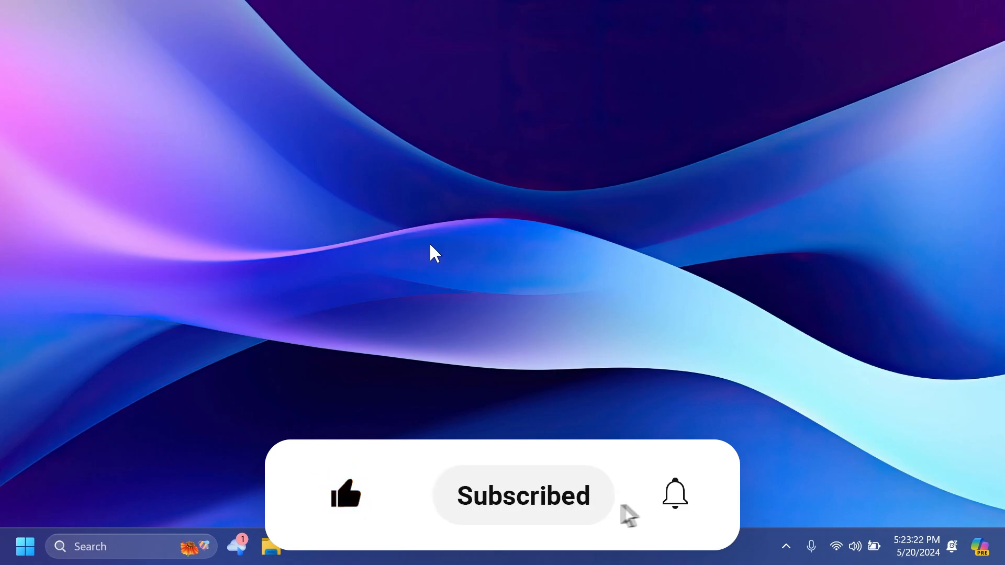
pyautogui.click(674, 495)
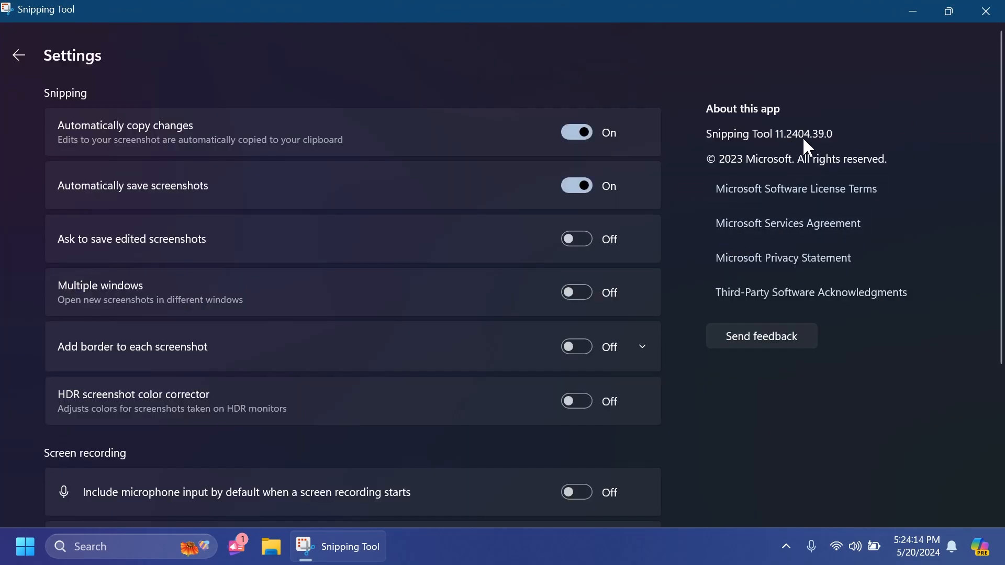
# Stamp a worried-face emoji sticker from Shapes onto the screenshot and move it to the left side
pyautogui.click(19, 55)
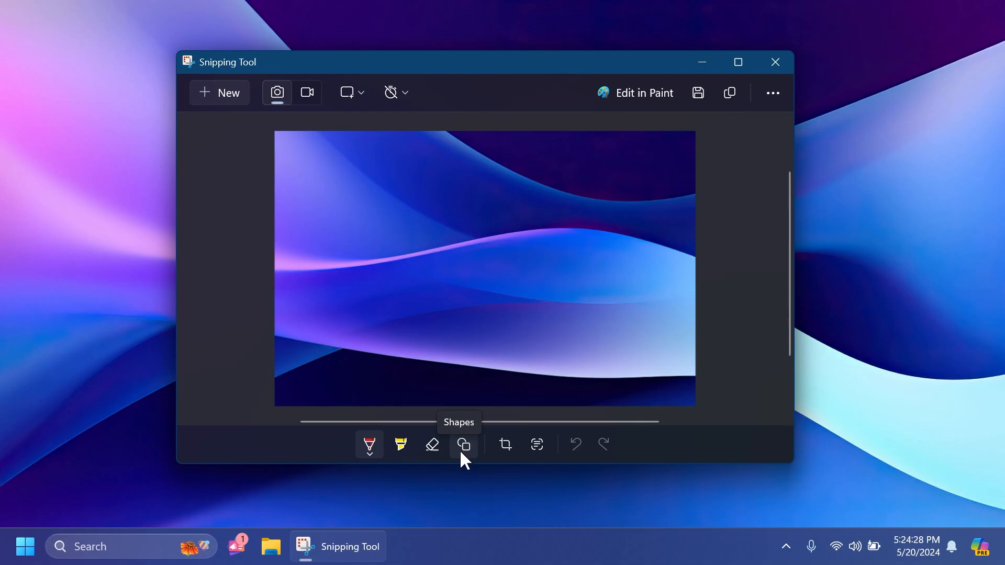
pyautogui.click(463, 443)
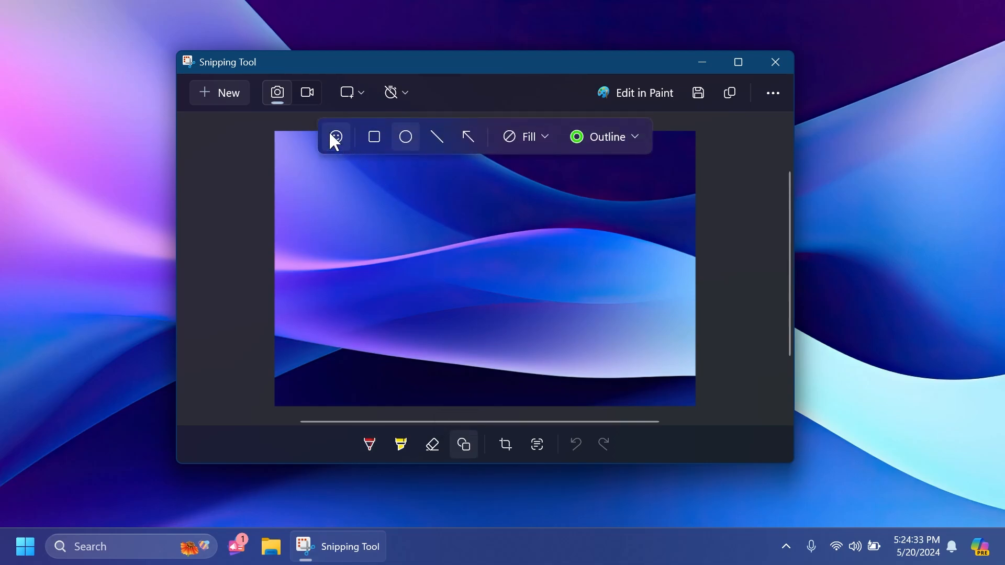
pyautogui.click(335, 136)
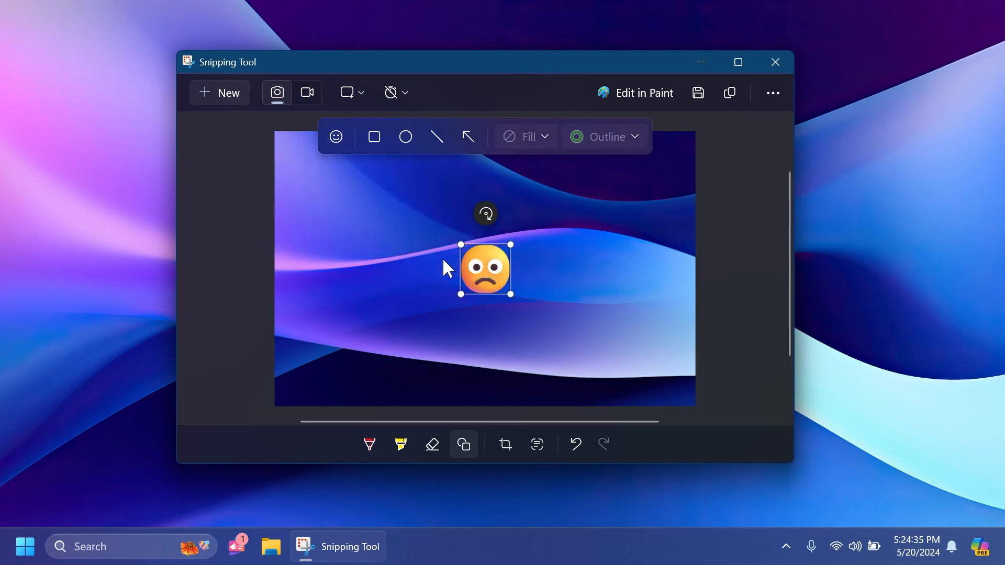
pyautogui.moveTo(485, 268); pyautogui.dragTo(338, 263)
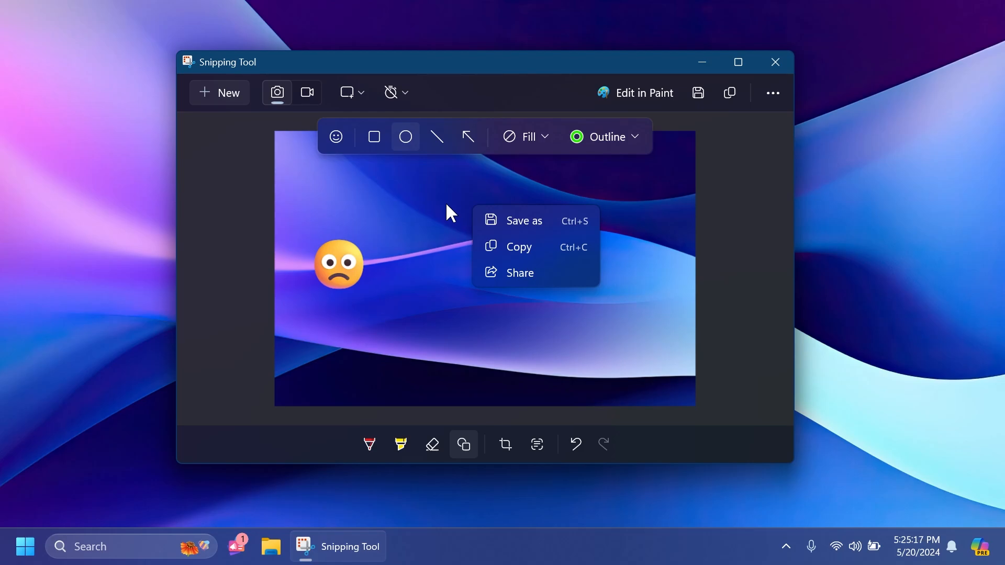
# Dismiss the save options and close Snipping Tool without saving
pyautogui.click(449, 211)
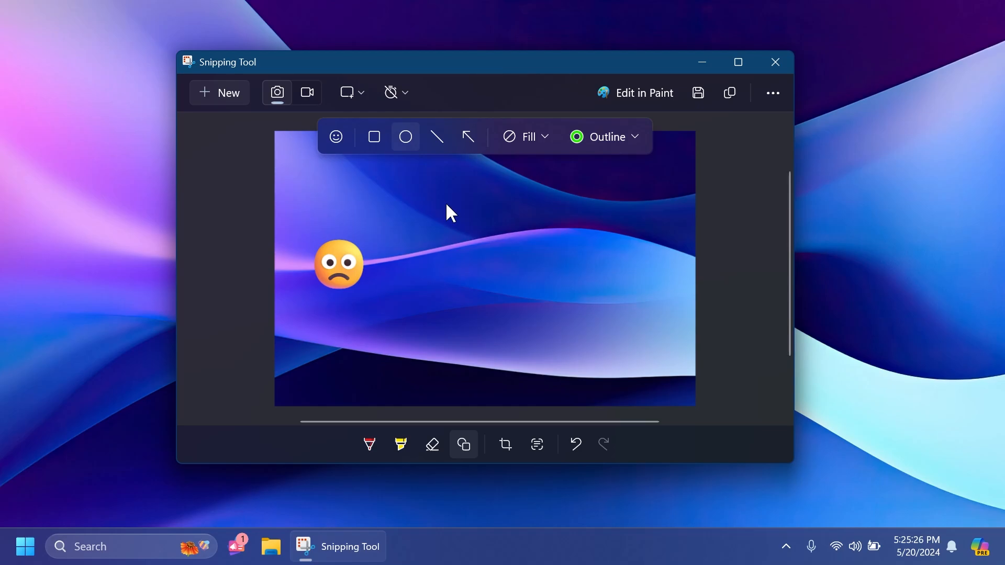
pyautogui.click(775, 62)
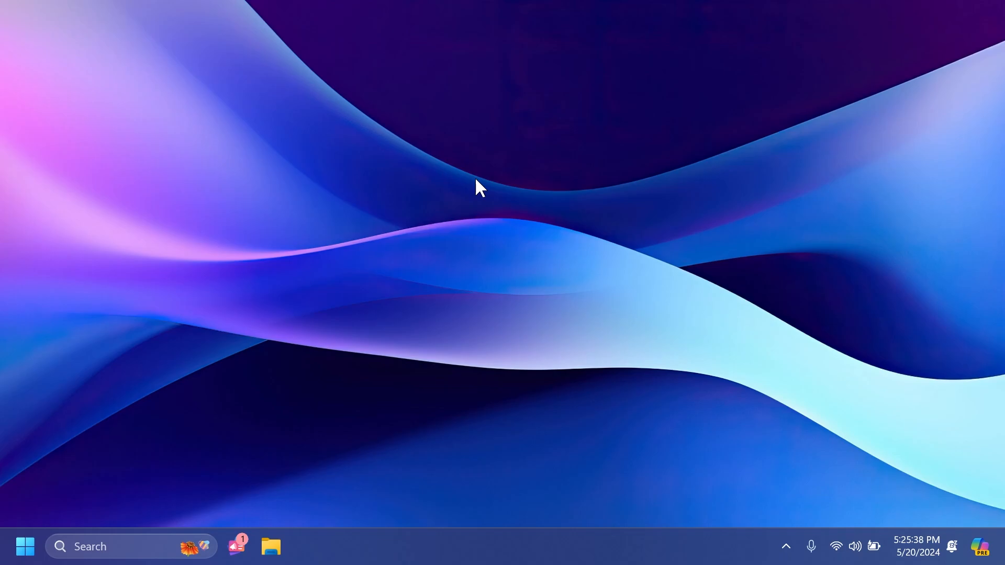
# Launch Settings from Start to its home page
pyautogui.click(270, 547)
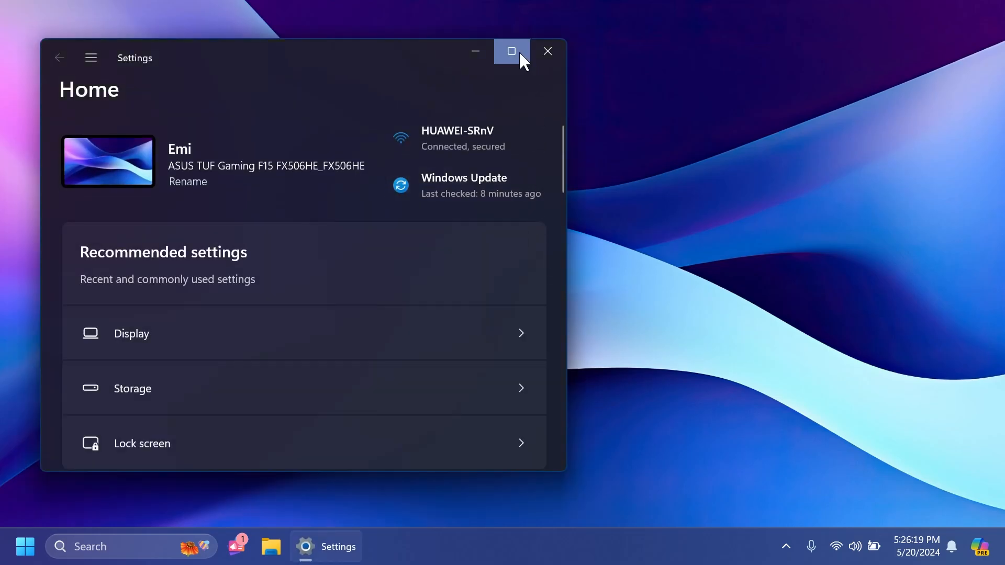
# Maximize Settings and show the Windows Update page reporting the system is up to date
pyautogui.click(512, 50)
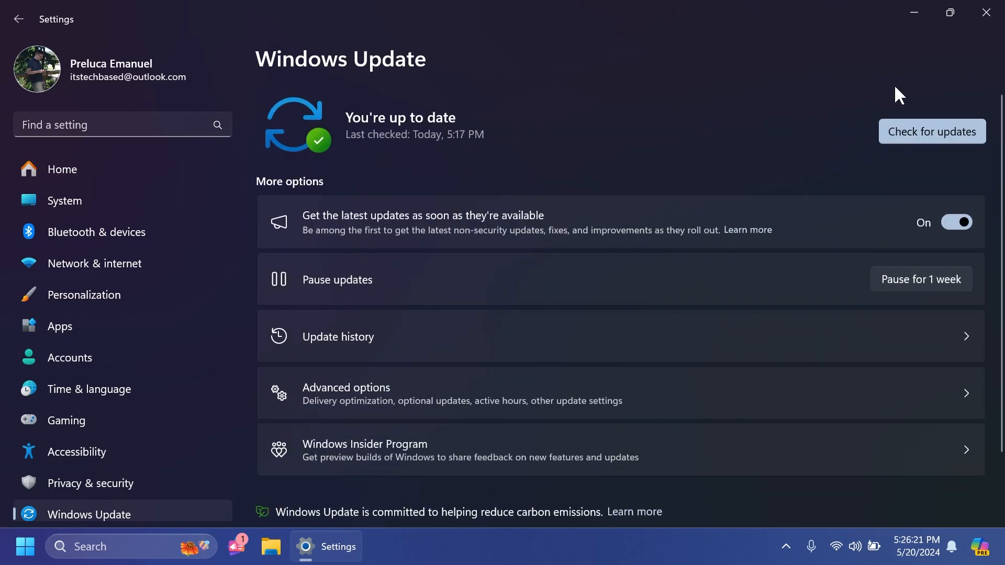
pyautogui.click(931, 132)
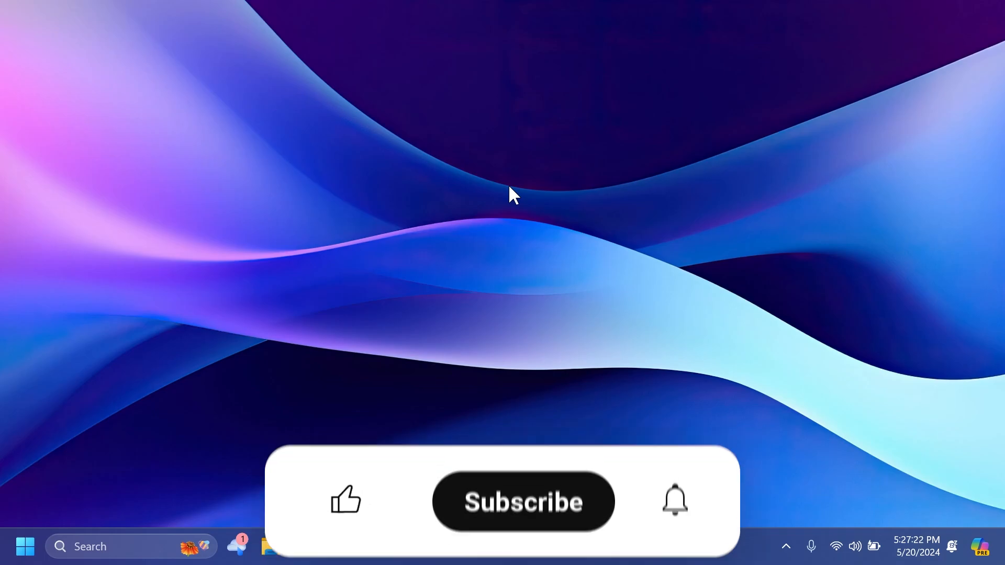
pyautogui.click(345, 501)
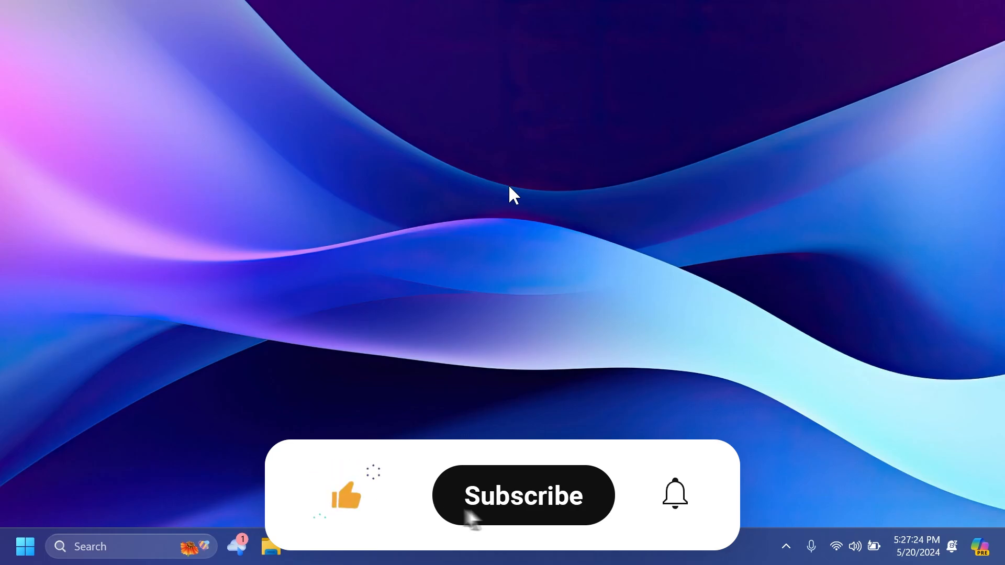
pyautogui.click(523, 495)
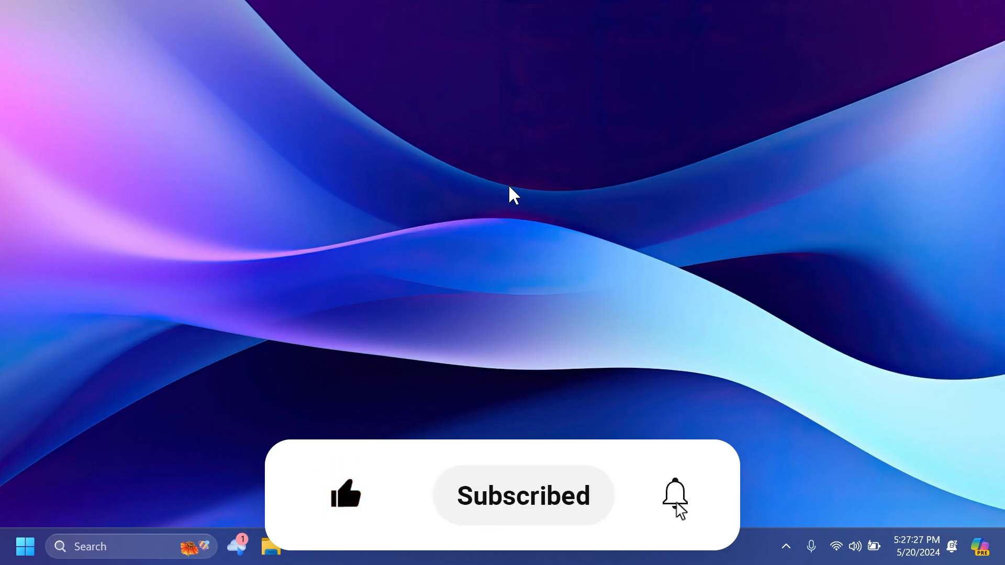